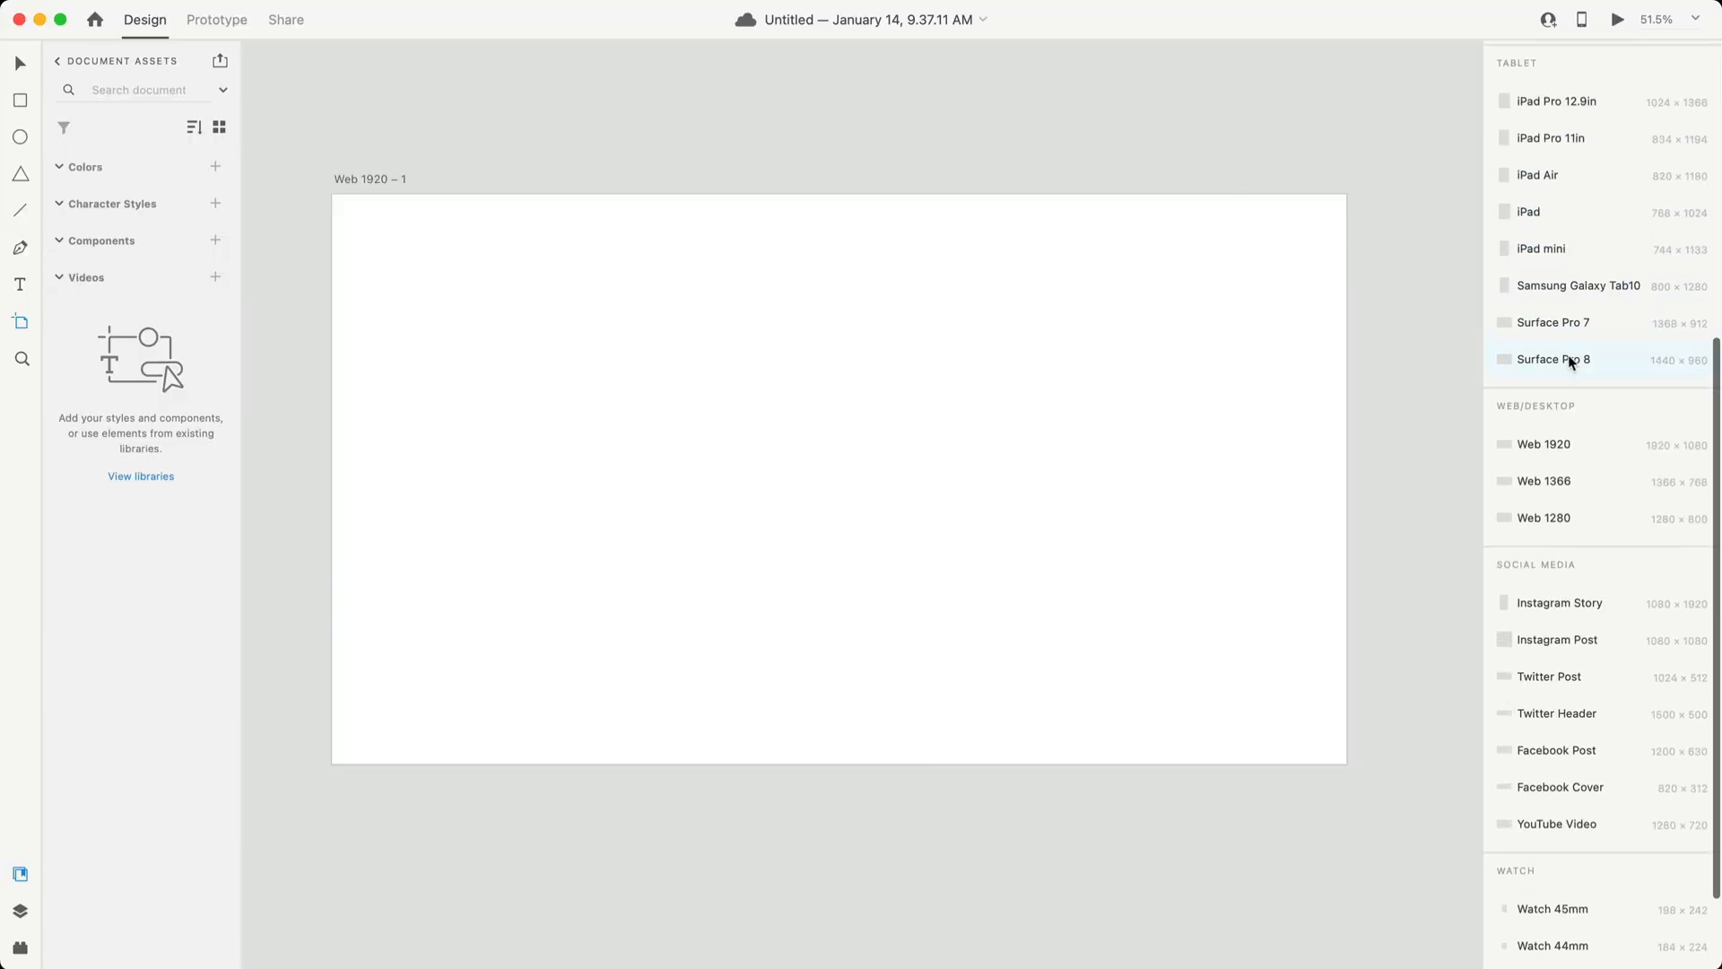
Add an iPhone 13, 12 Pro Max artboard and a Google Pixel 6 Pro artboard from the presets.
scroll(up, 3)
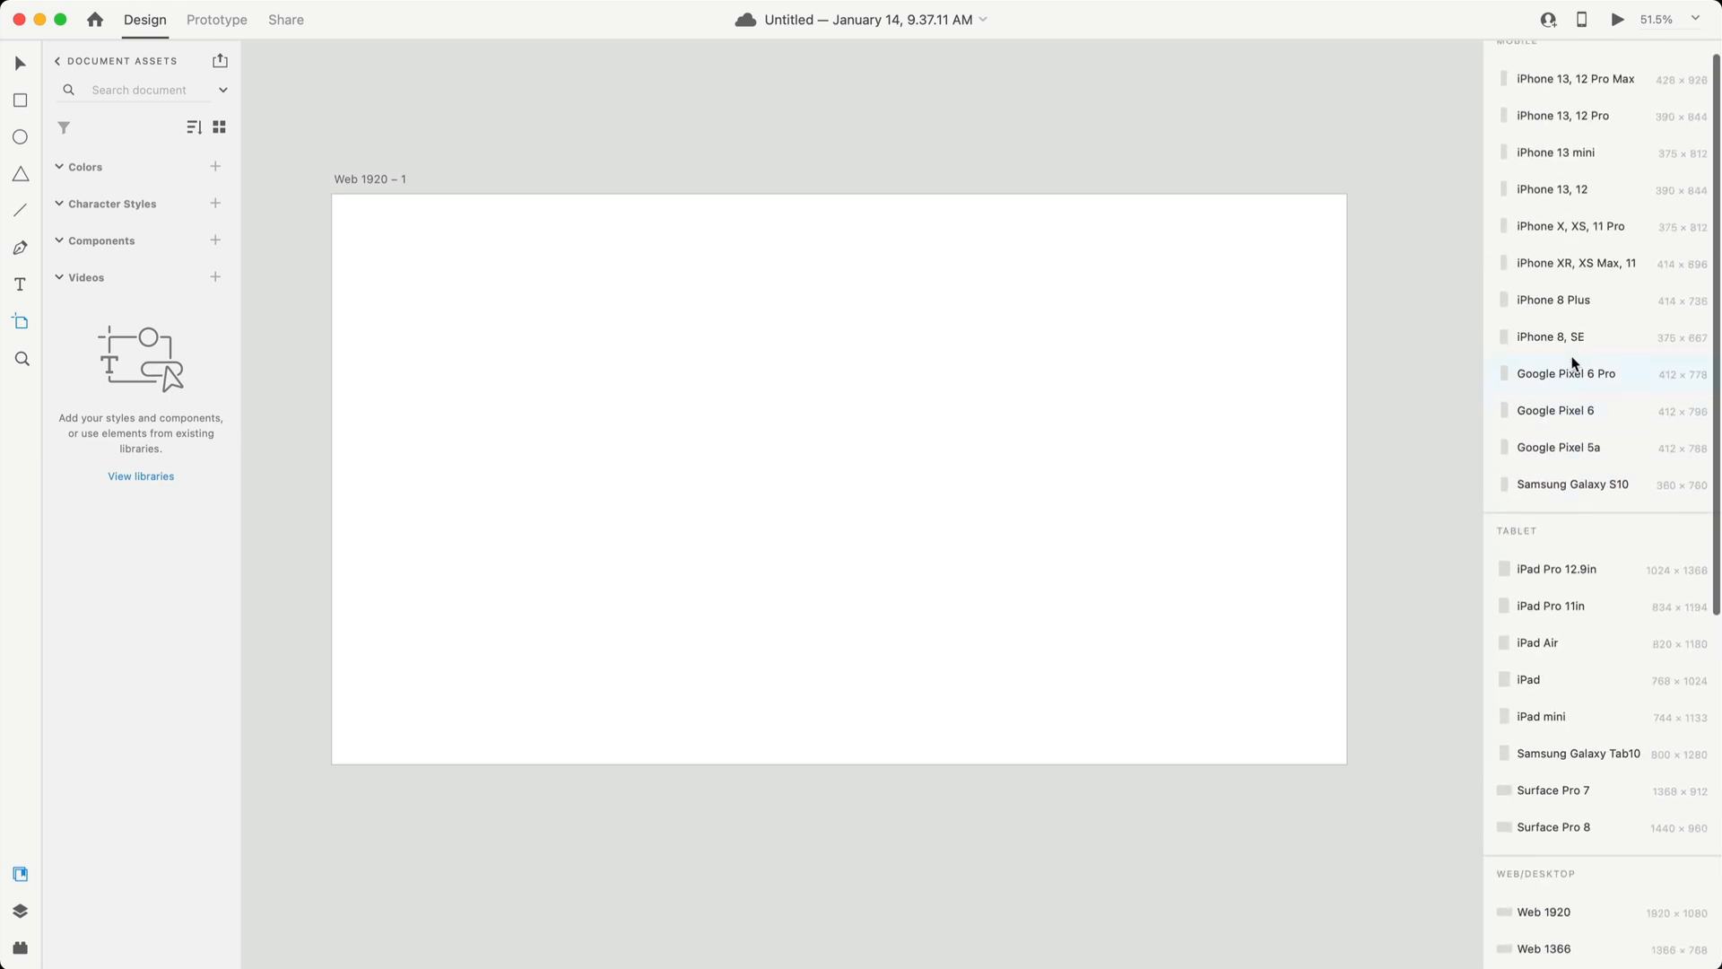
scroll(up, 3)
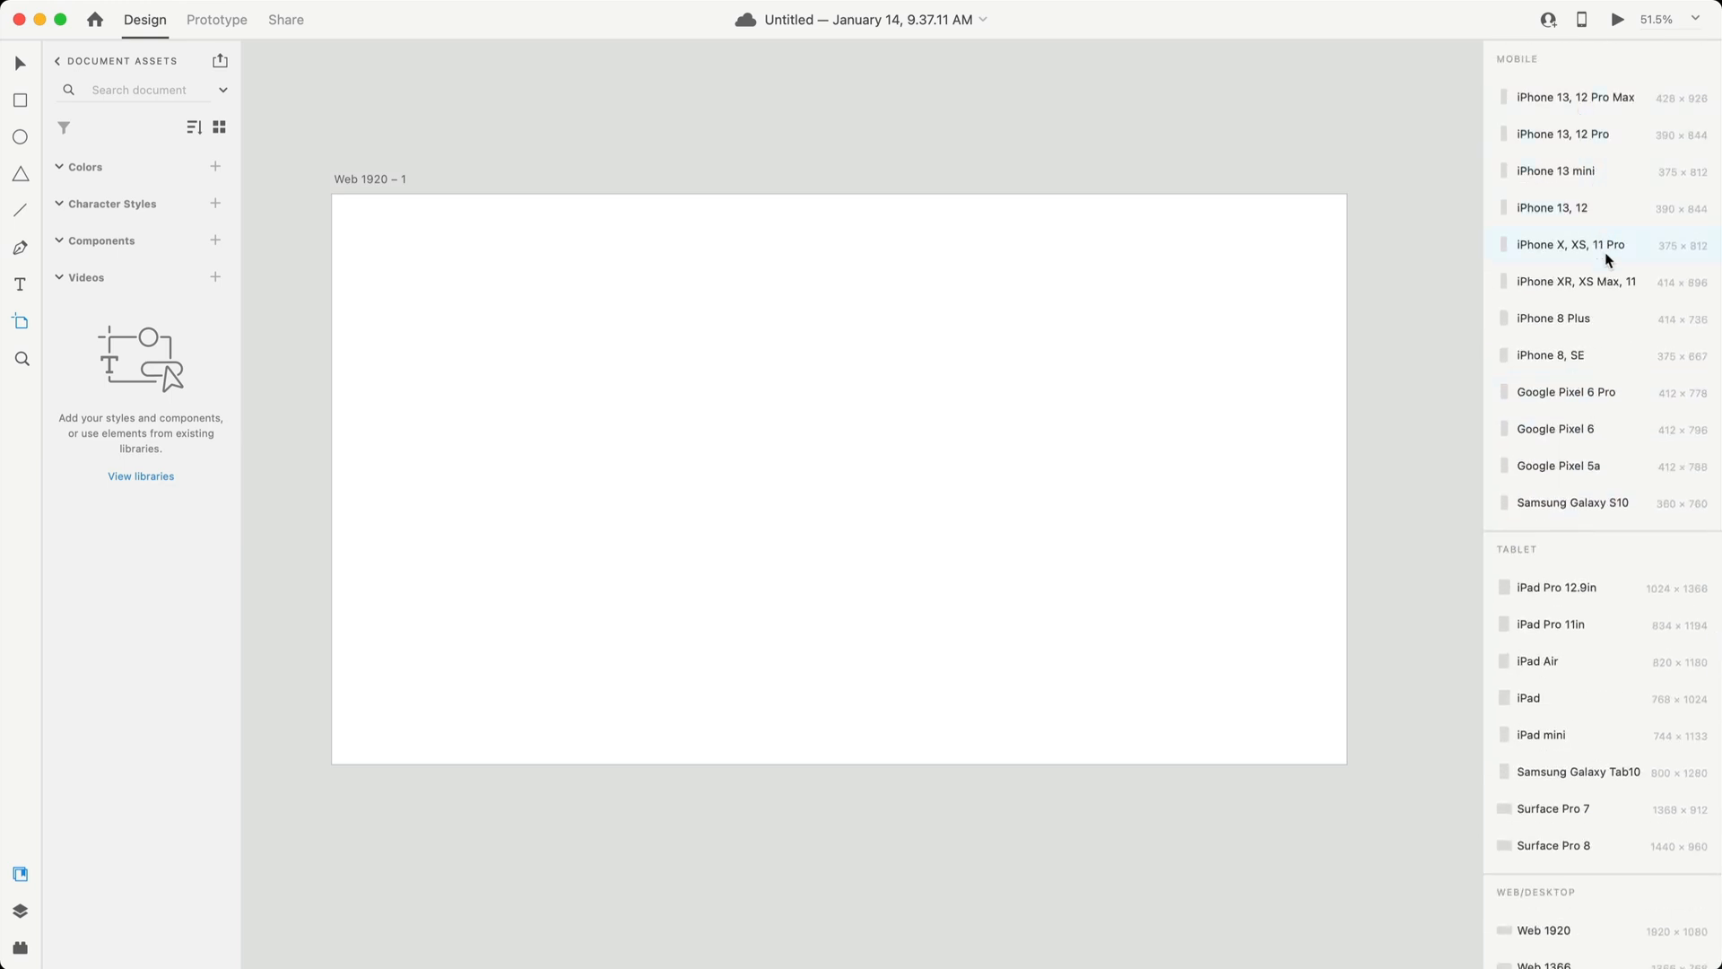
click(1576, 97)
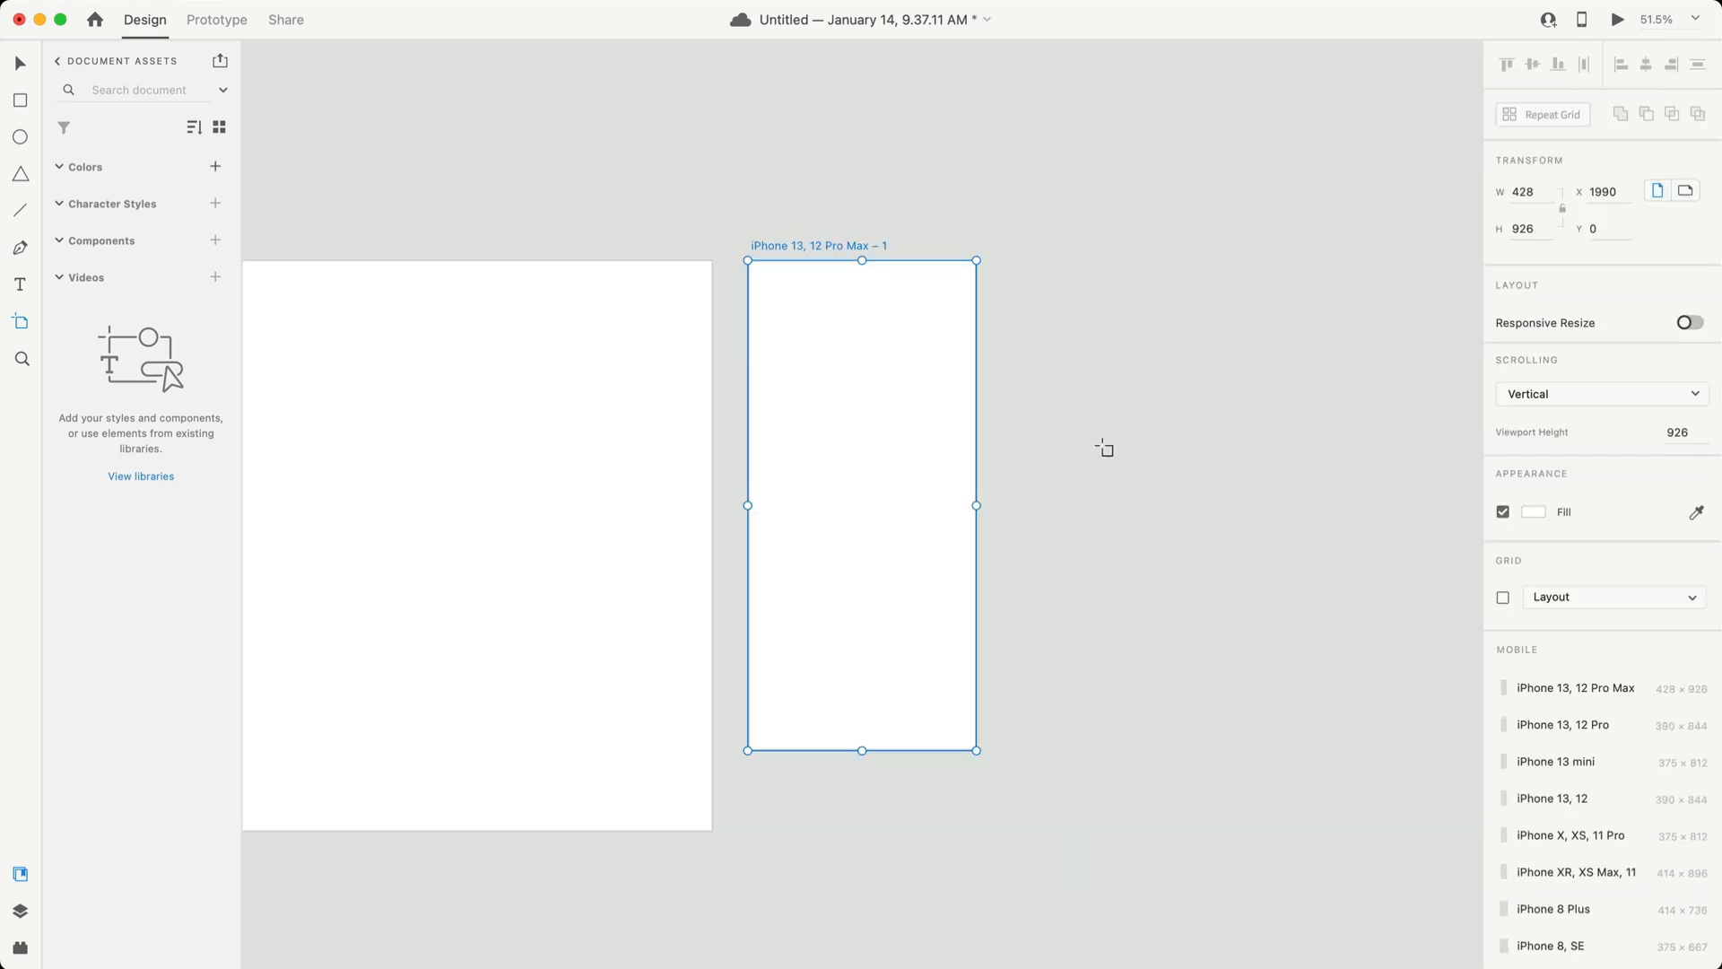
mouse_move(1246, 334)
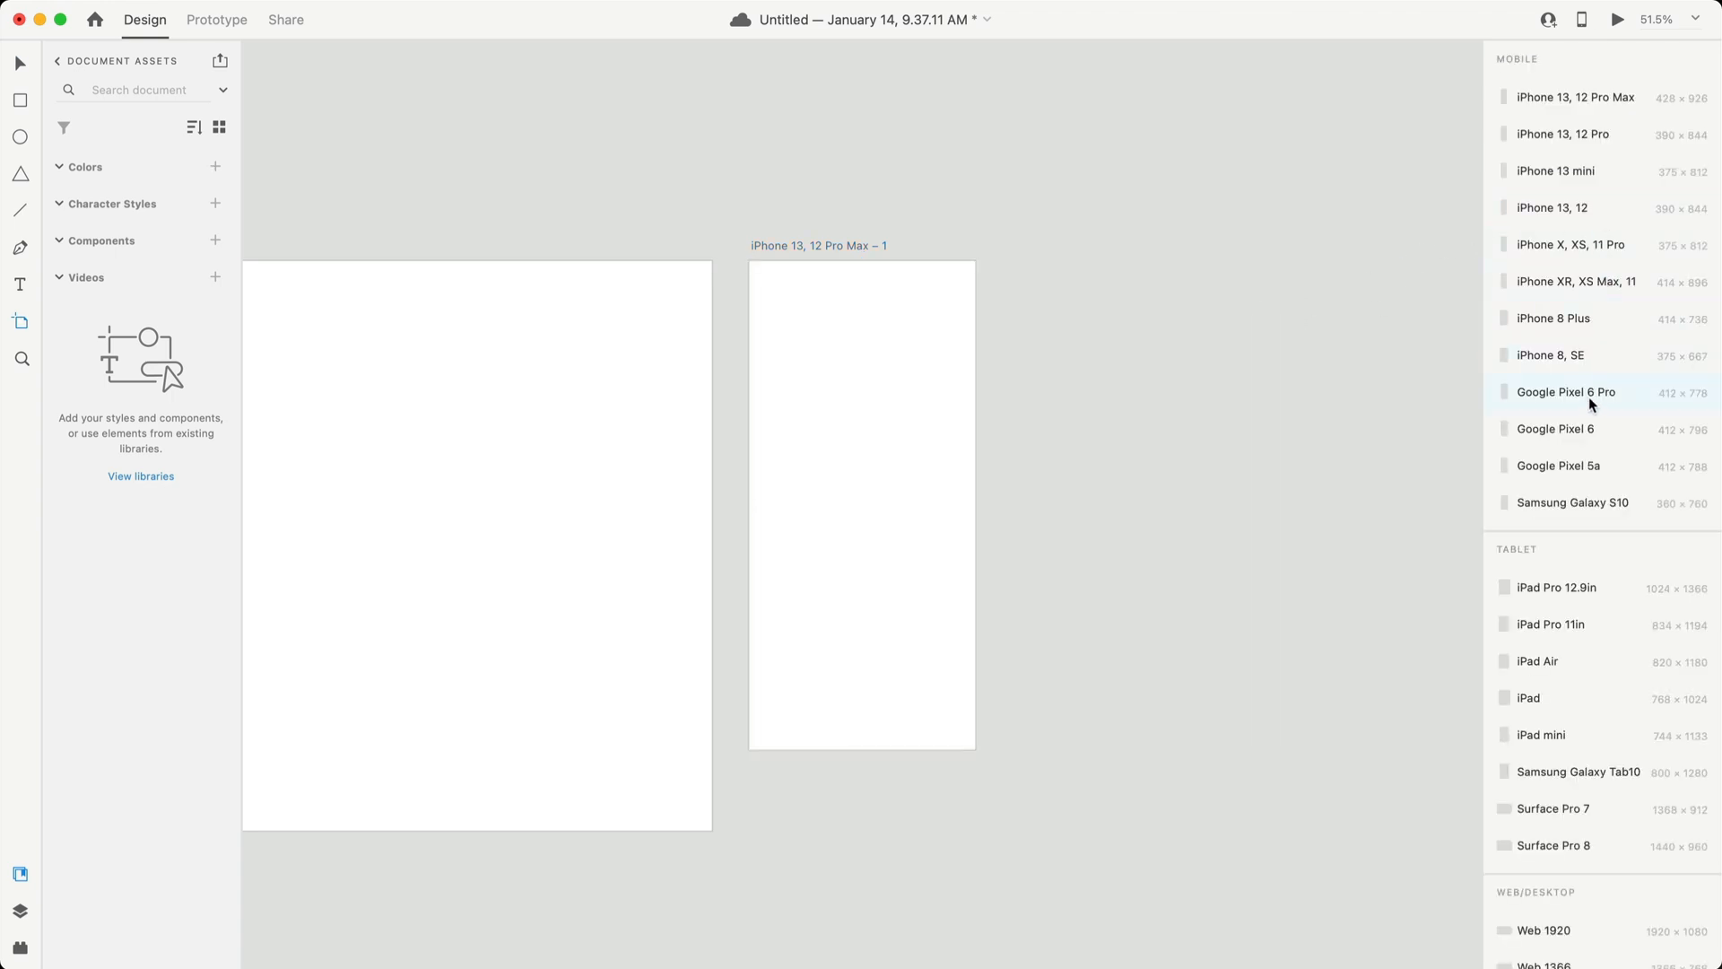
mouse_move(1589, 472)
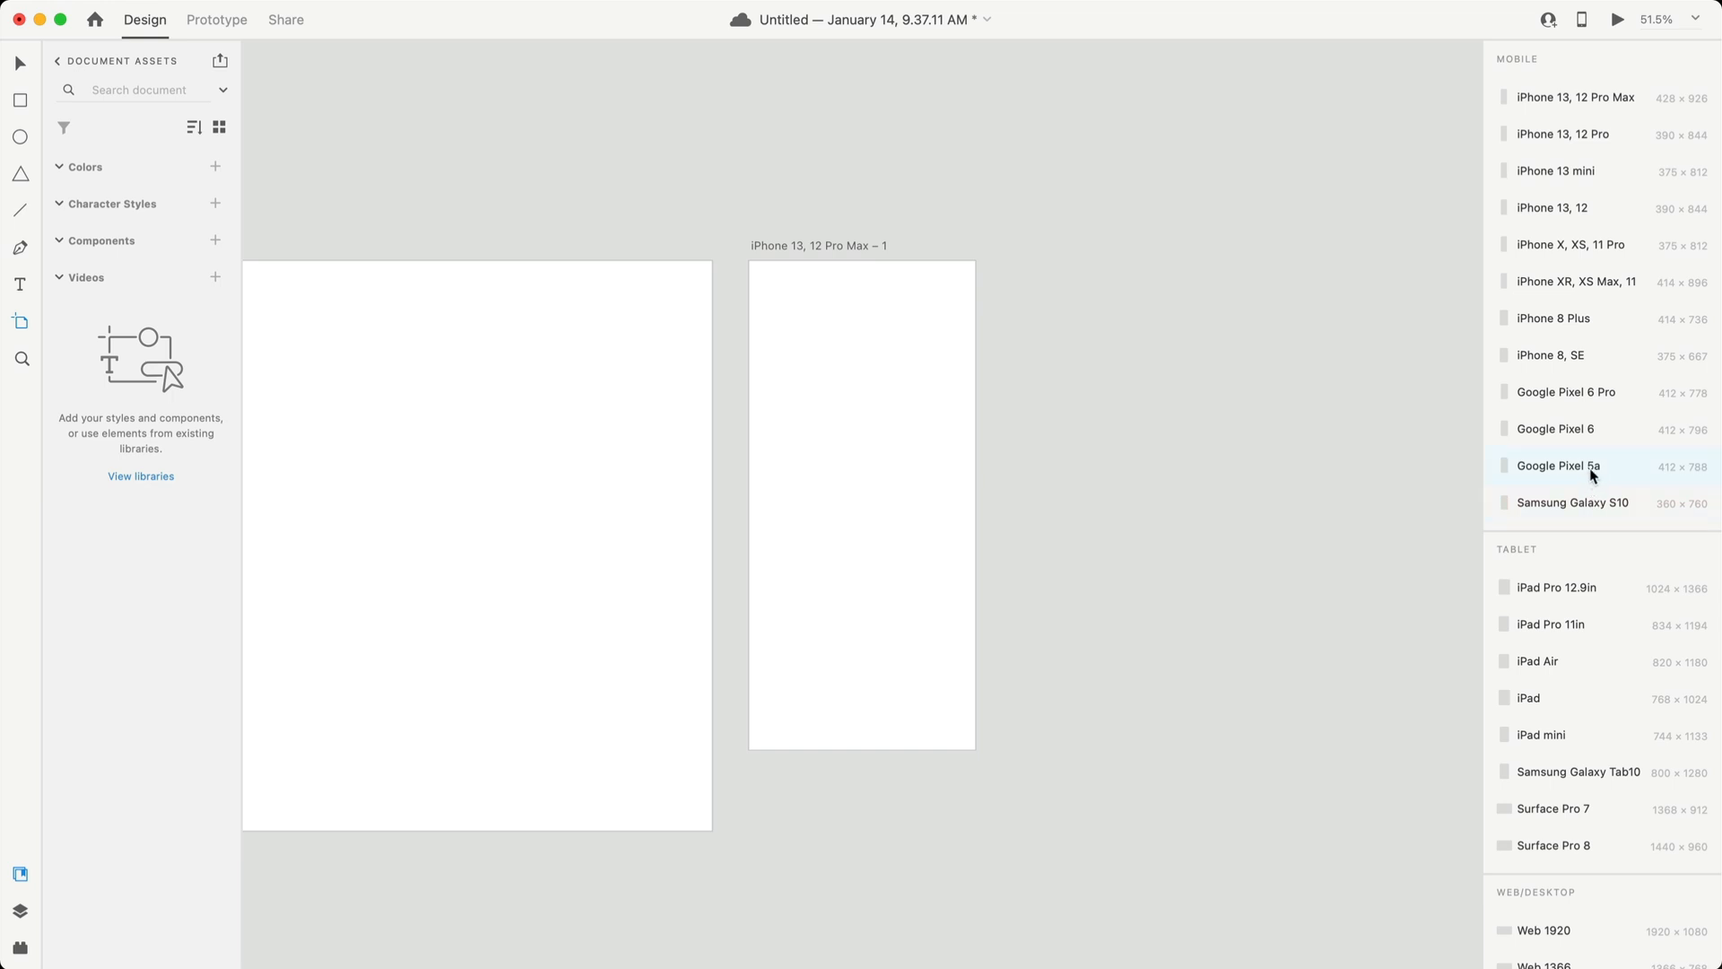
click(1568, 393)
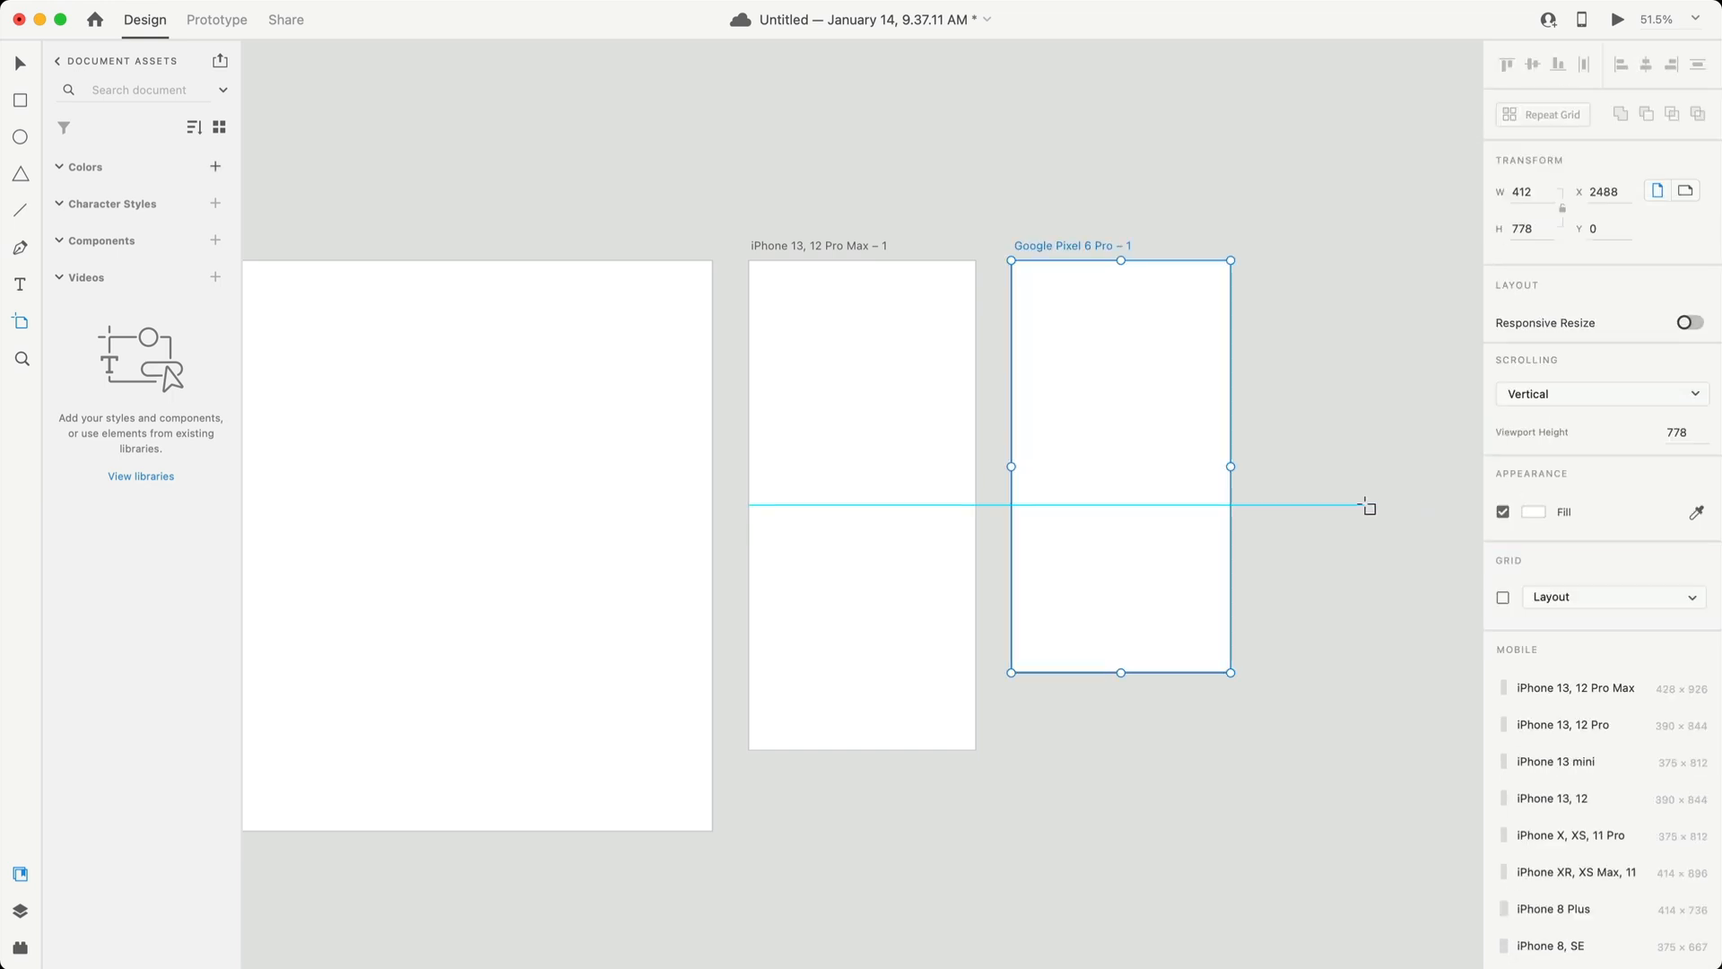
Review the hero video's Time trigger with 0 s delay and Video Playback set to Play.
click(1617, 18)
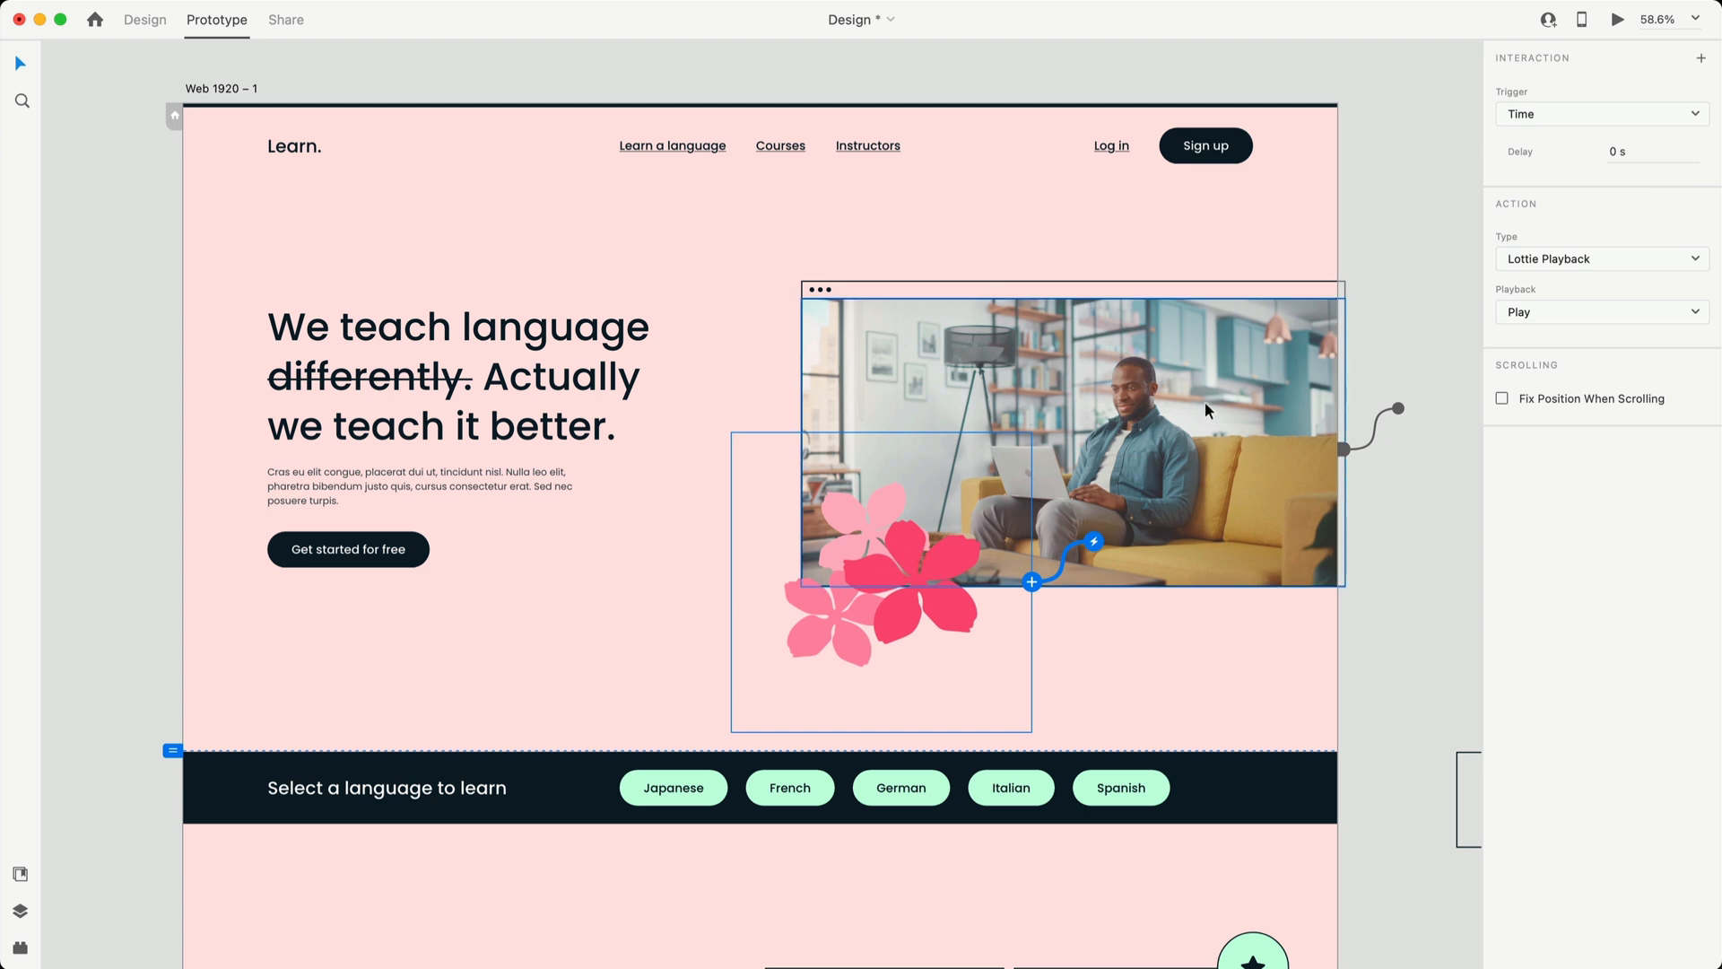
click(1598, 258)
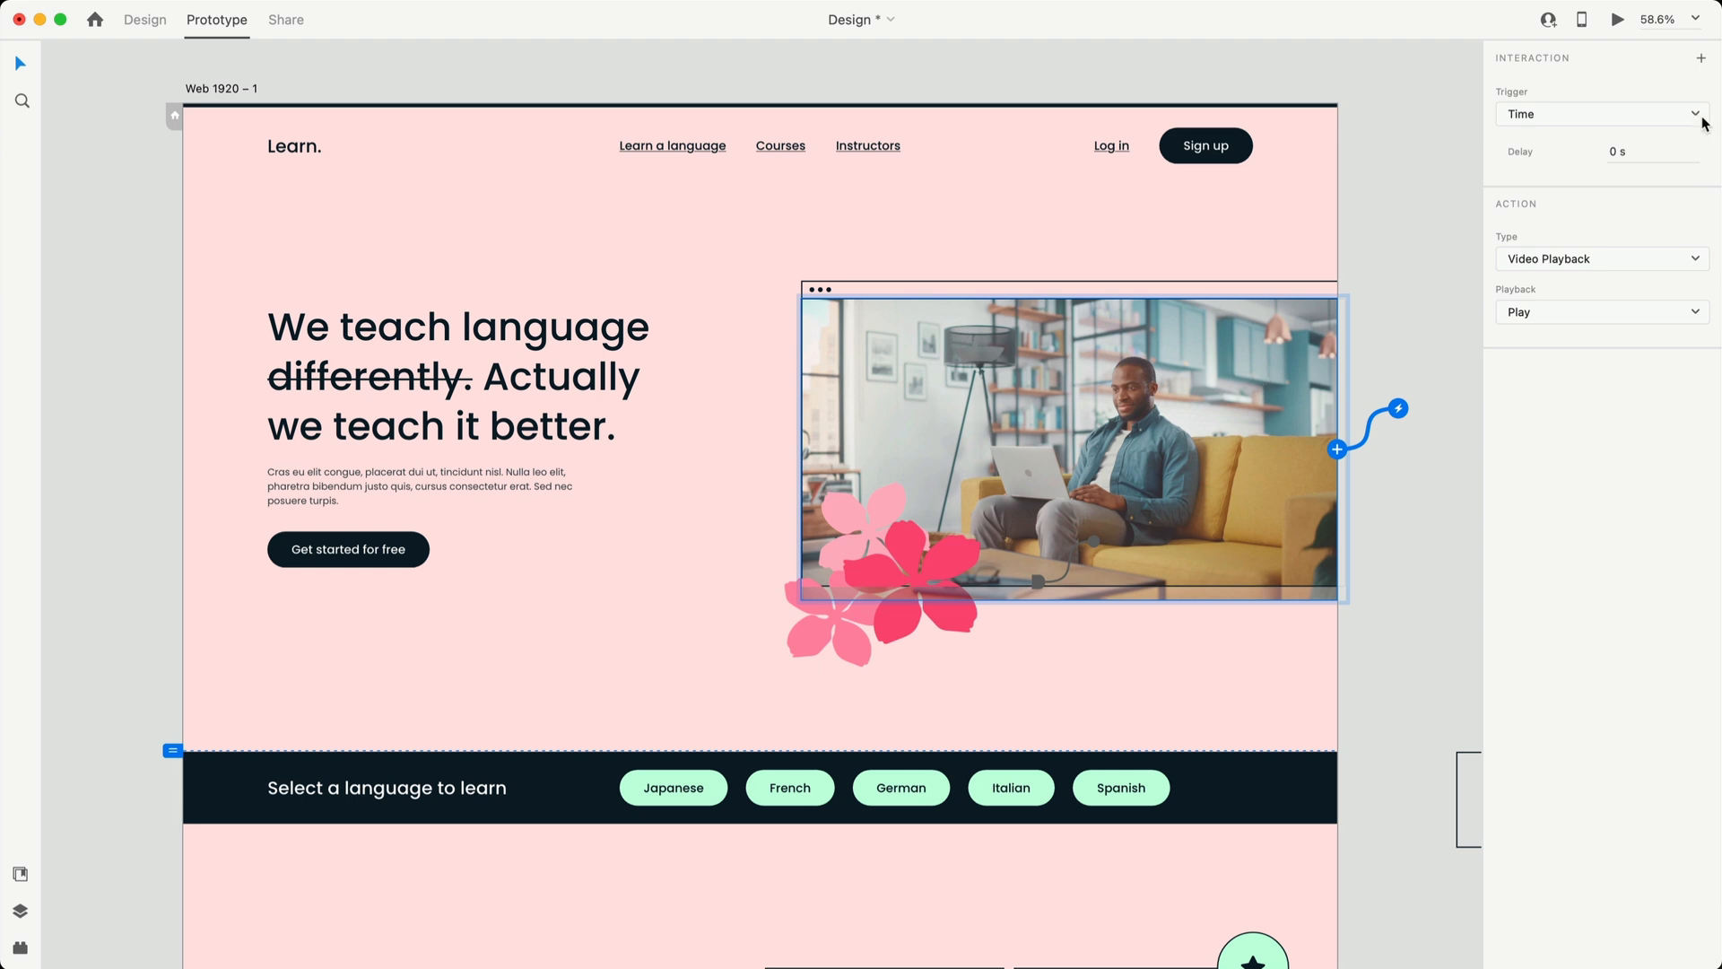
mouse_move(1284, 402)
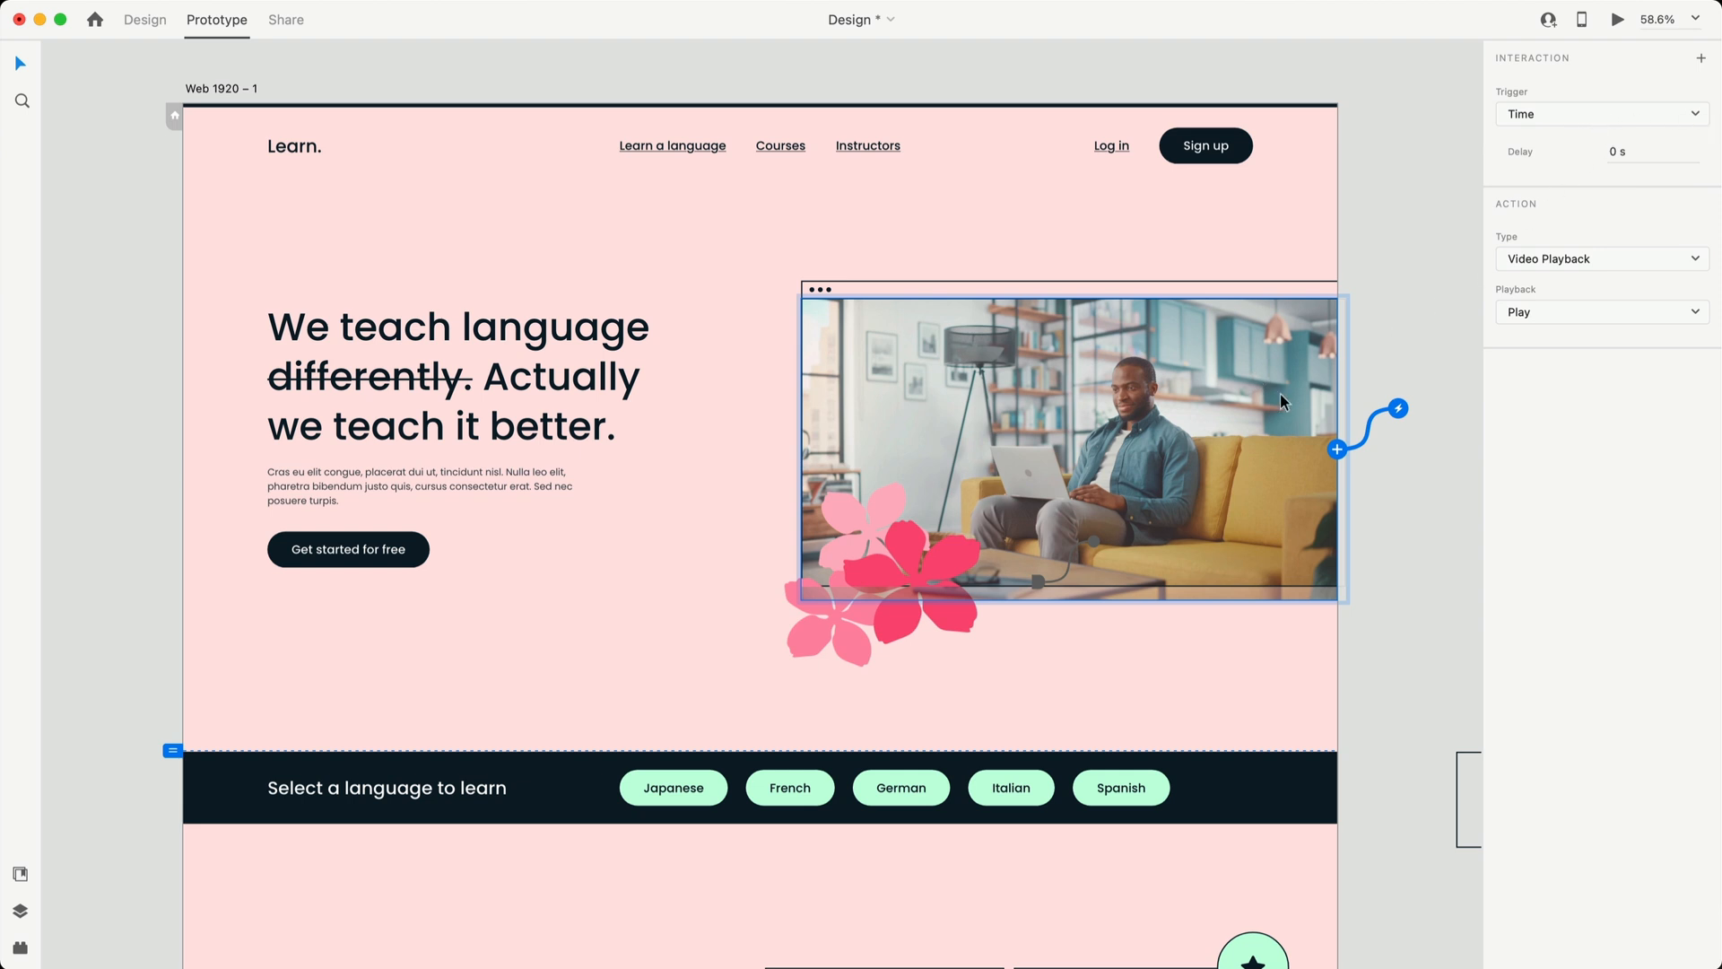
mouse_move(1617, 21)
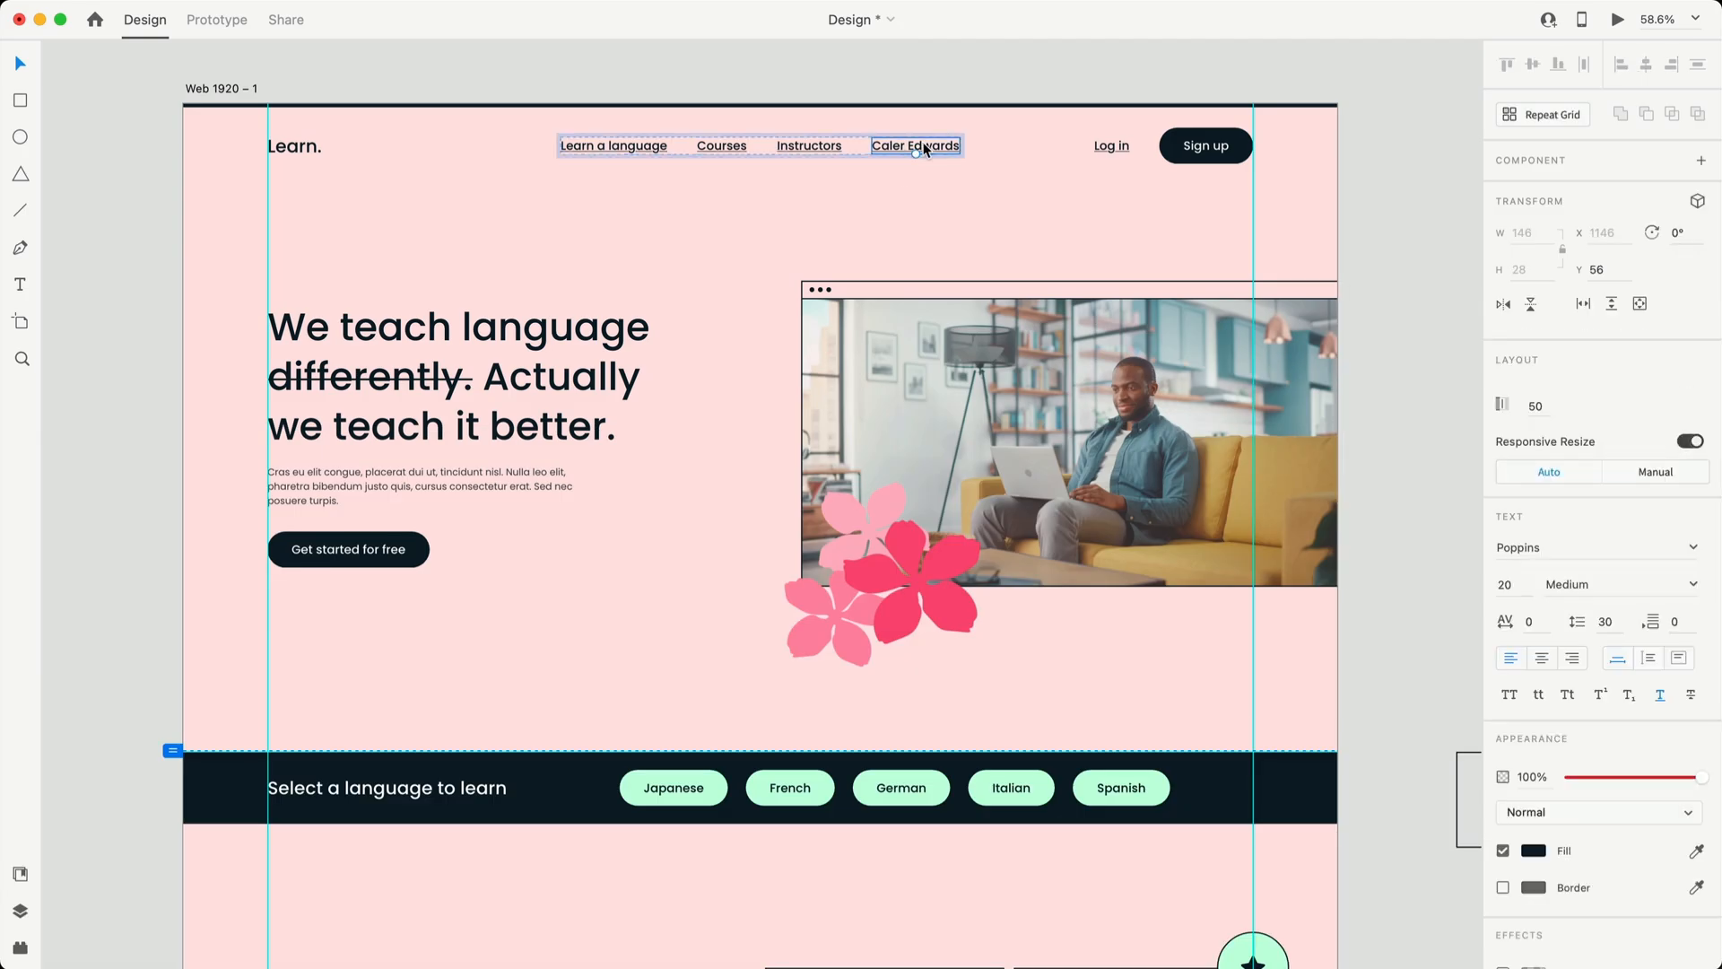
Give the last nav link a Tap-triggered Hyperlink interaction pointing to the YouTube channel URL.
click(217, 20)
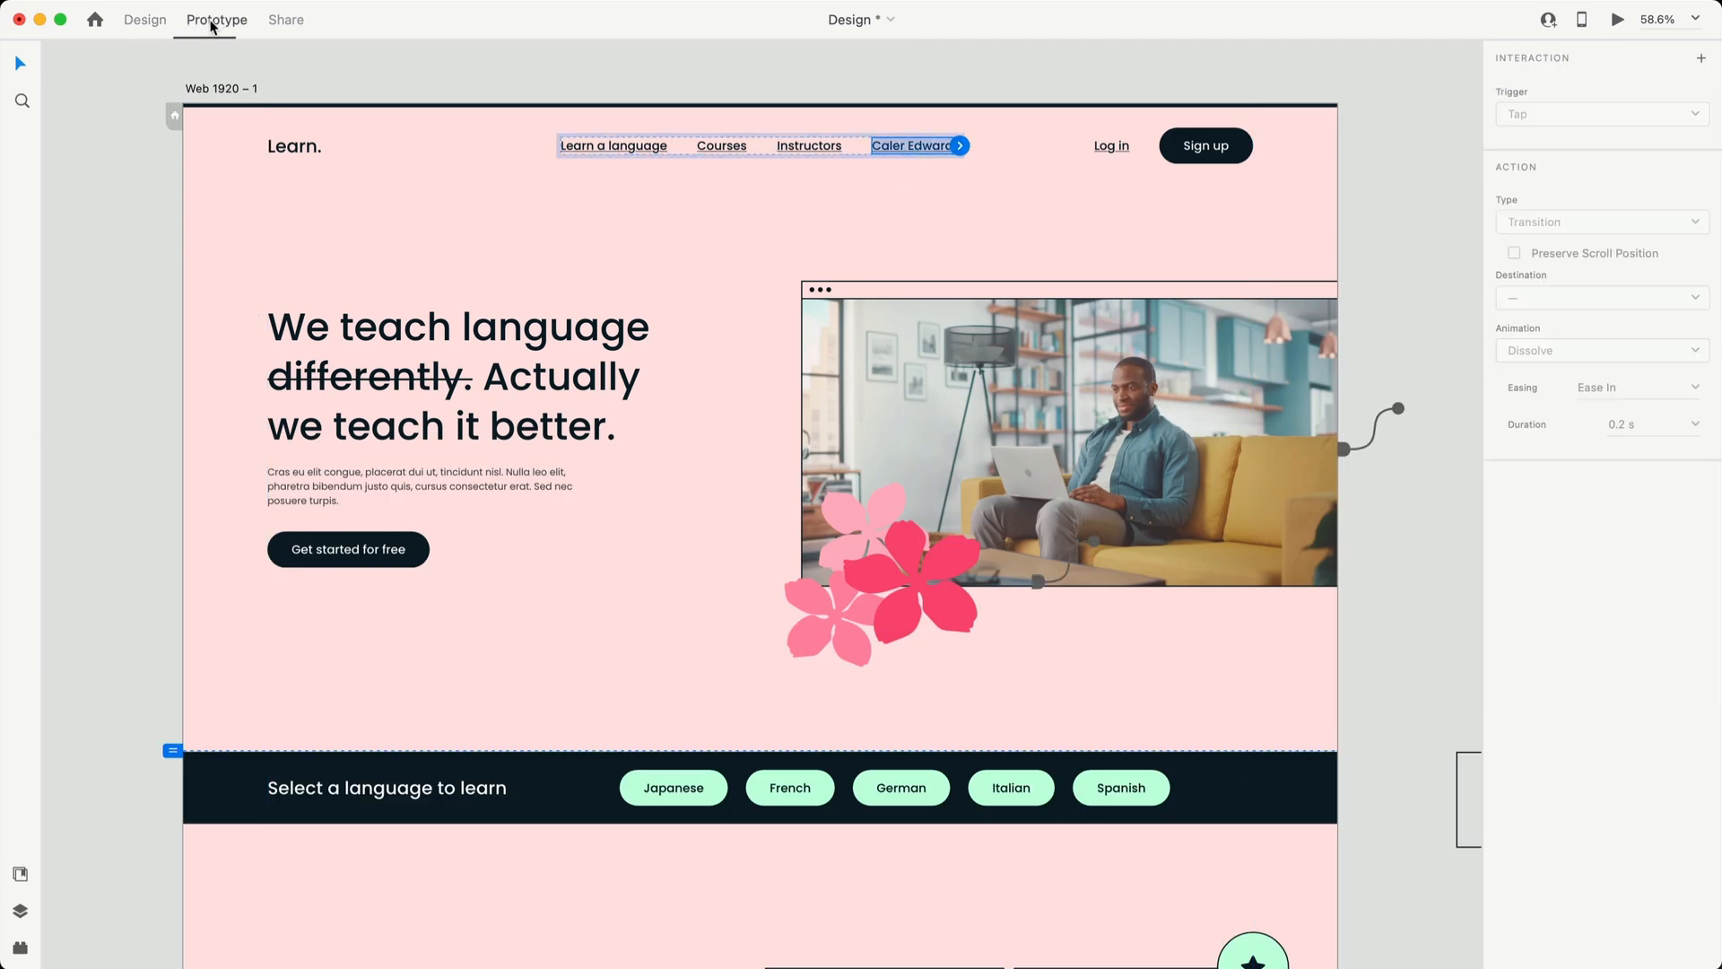
click(1701, 58)
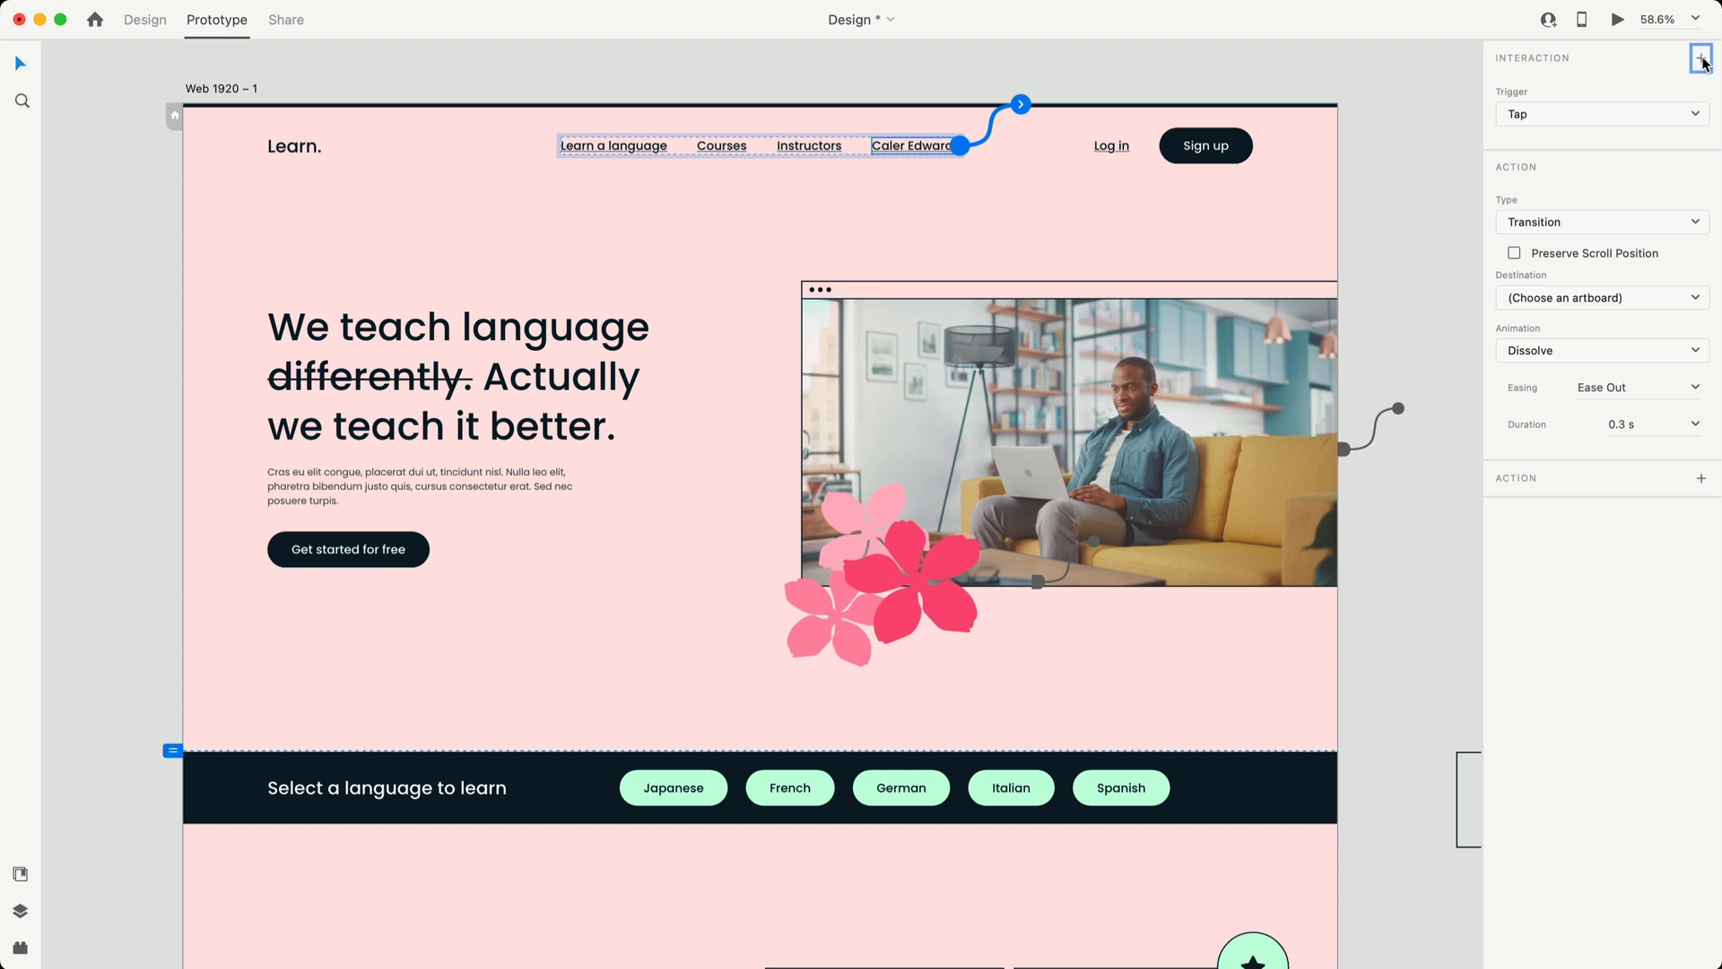
click(1598, 115)
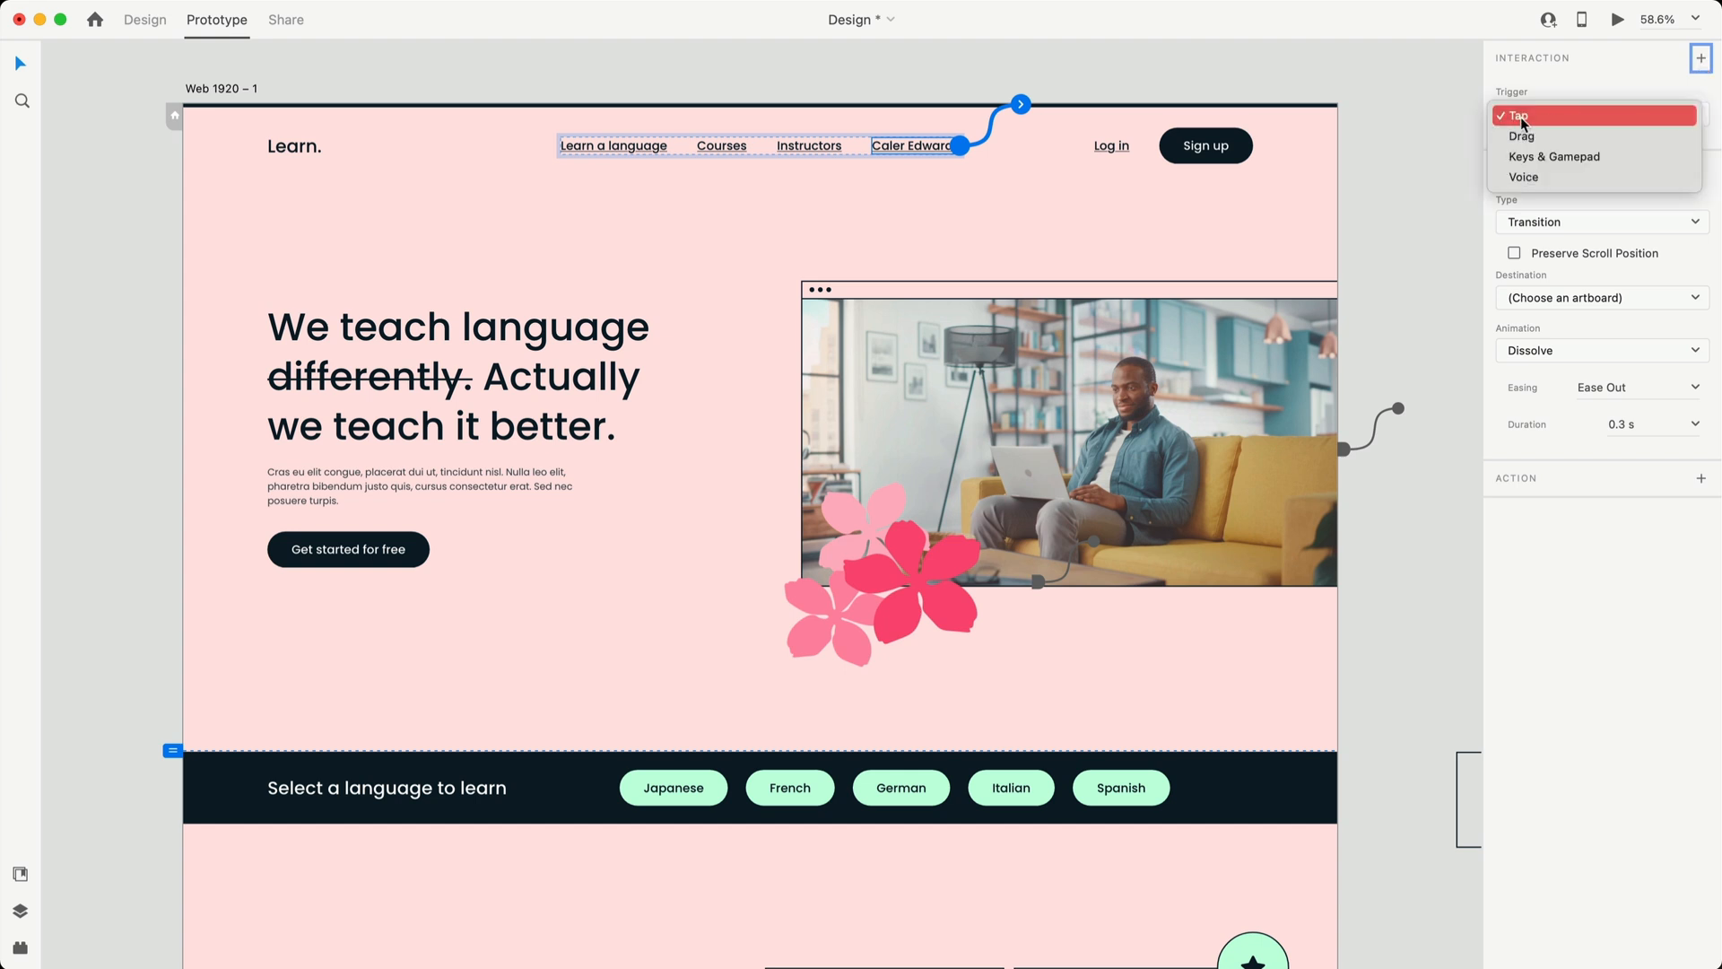
click(1518, 115)
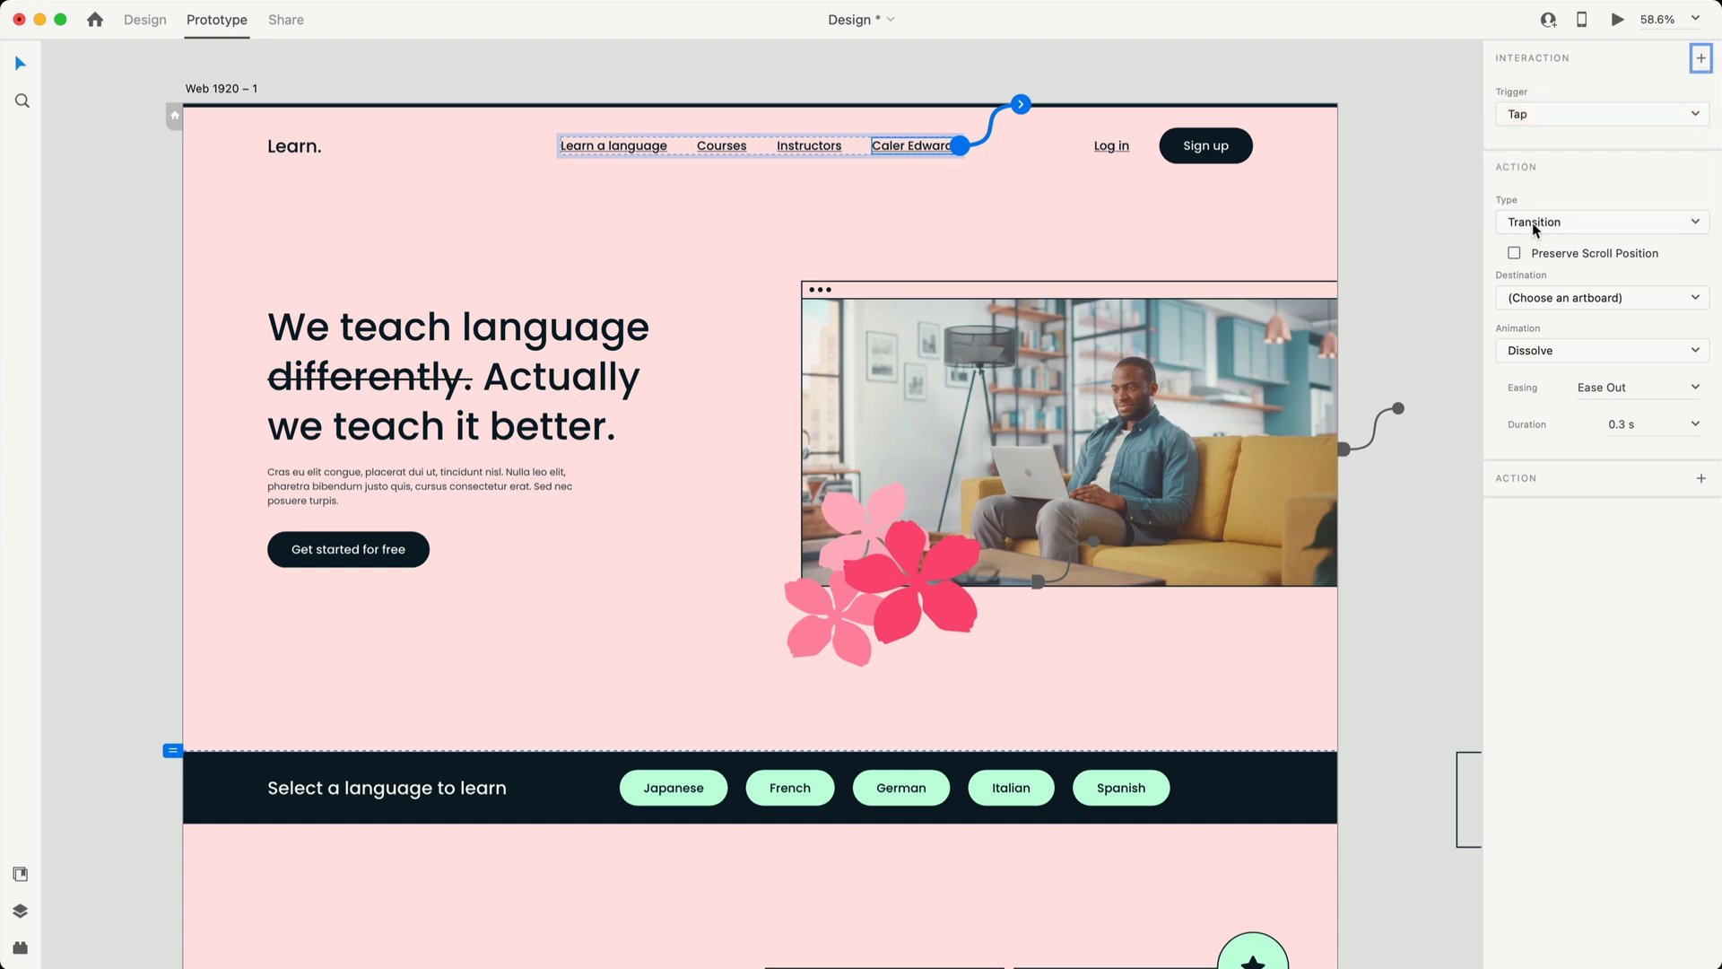
click(1598, 220)
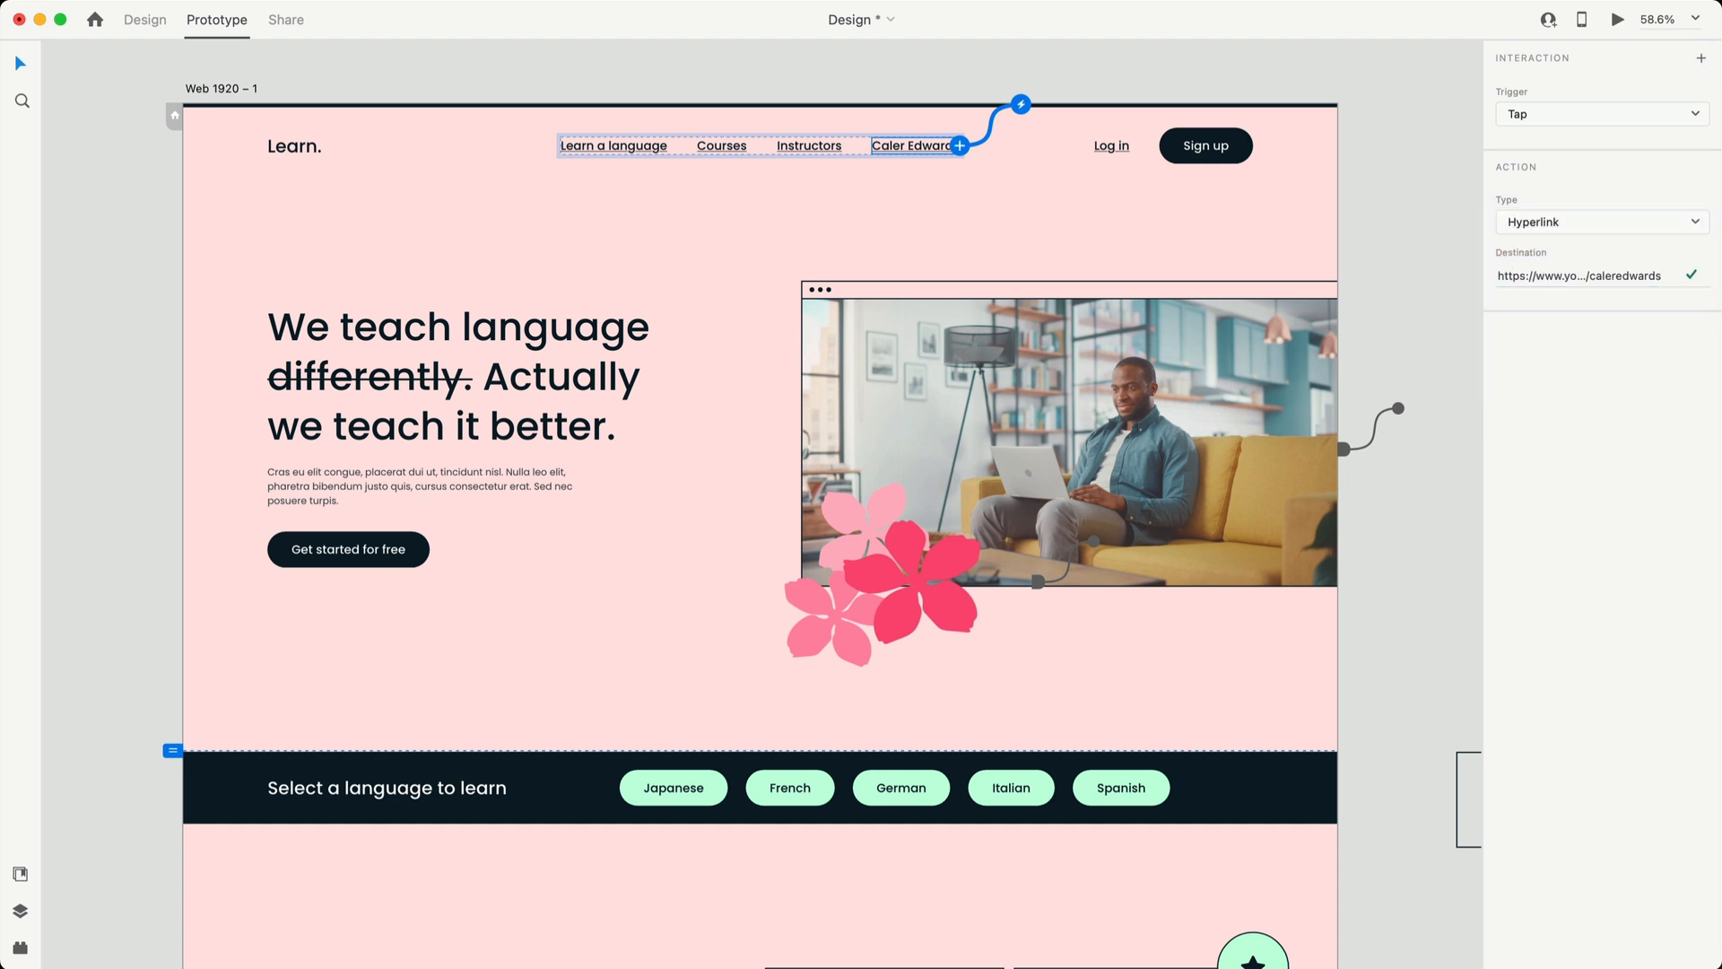
mouse_move(1441, 172)
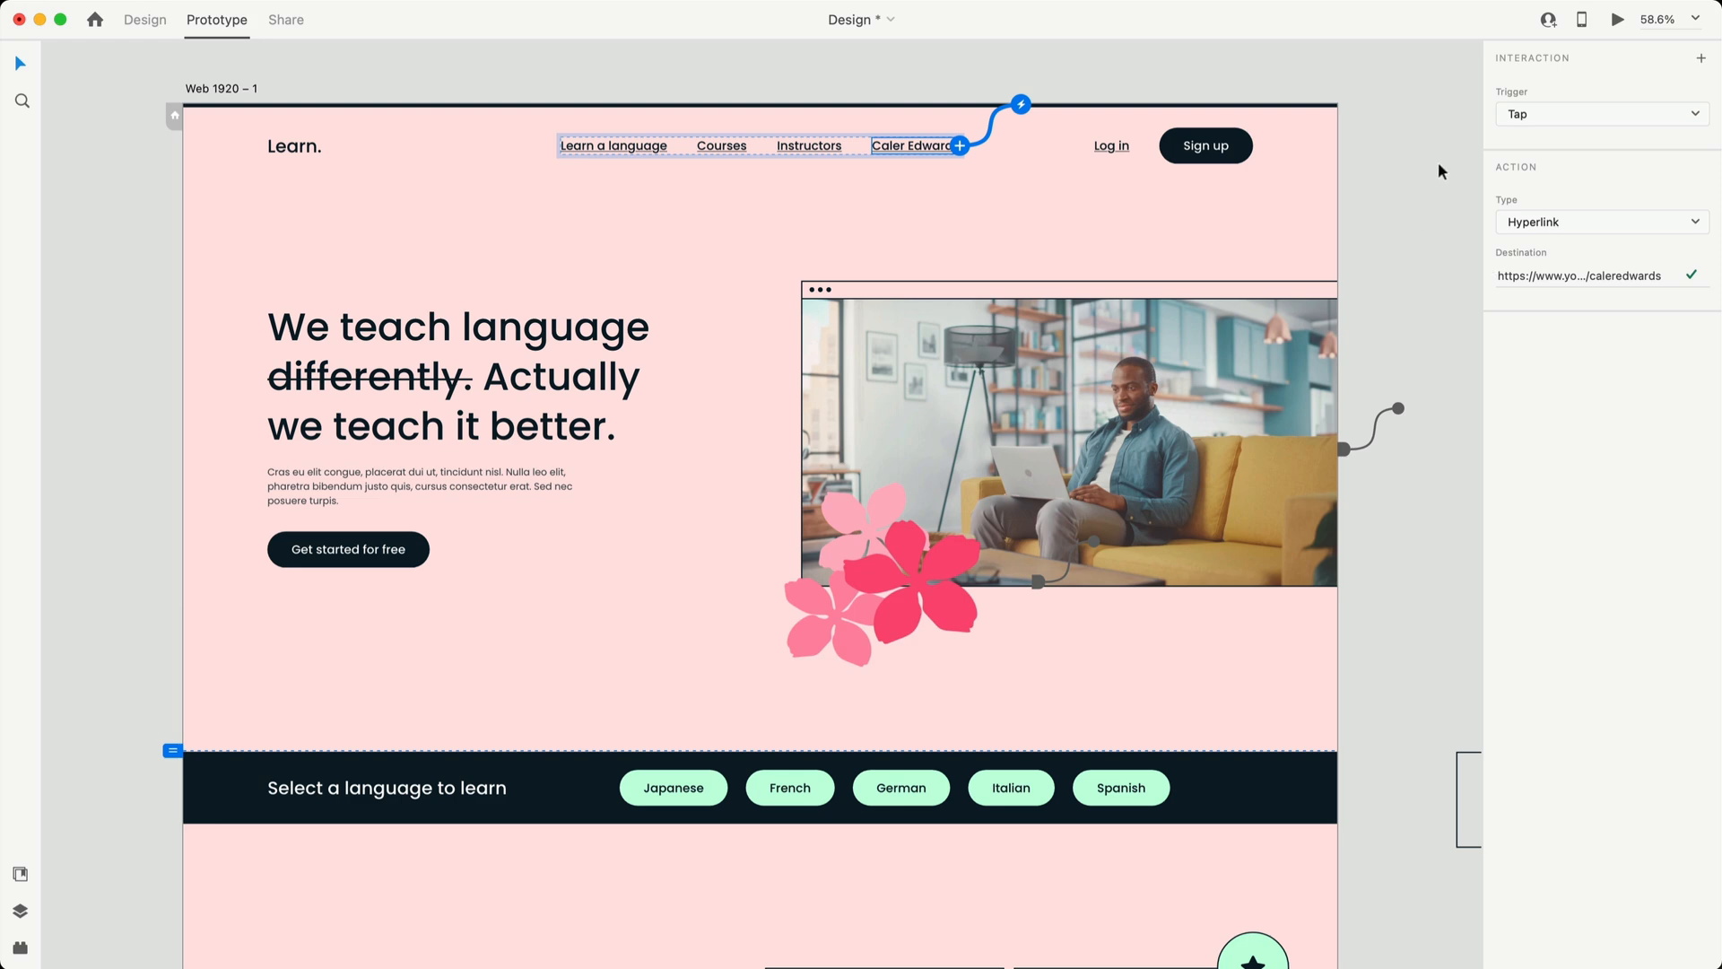
Preview the prototype and follow the link to the YouTube channel page.
click(1617, 18)
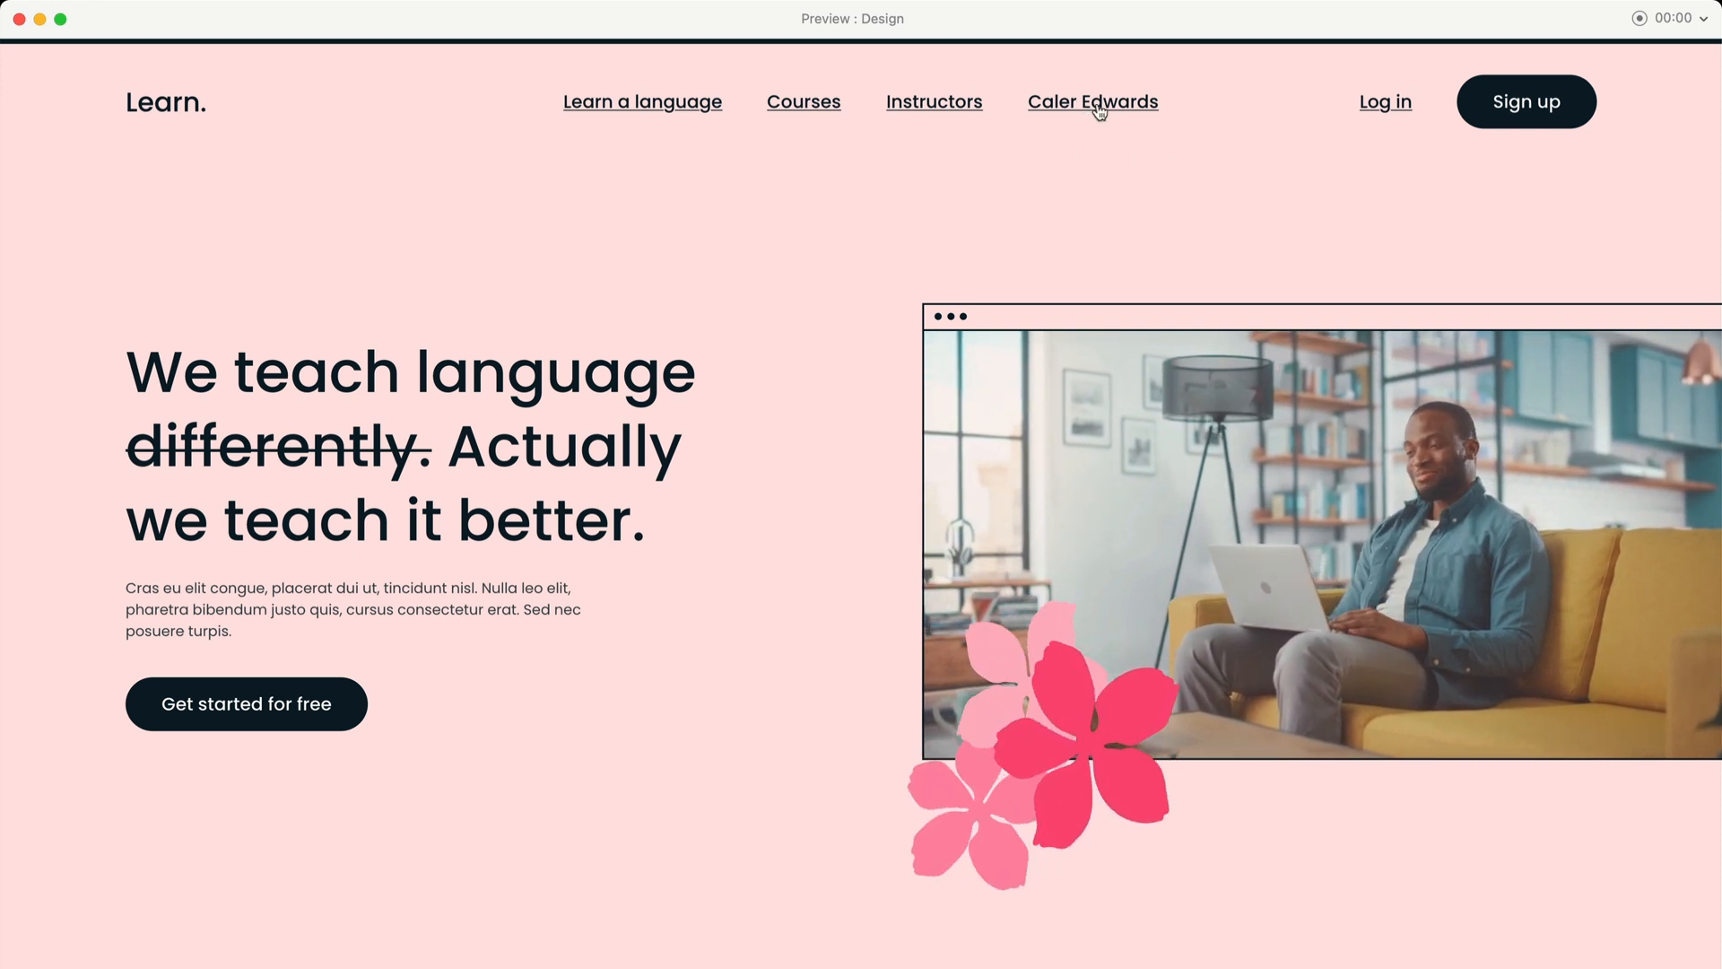
click(1092, 101)
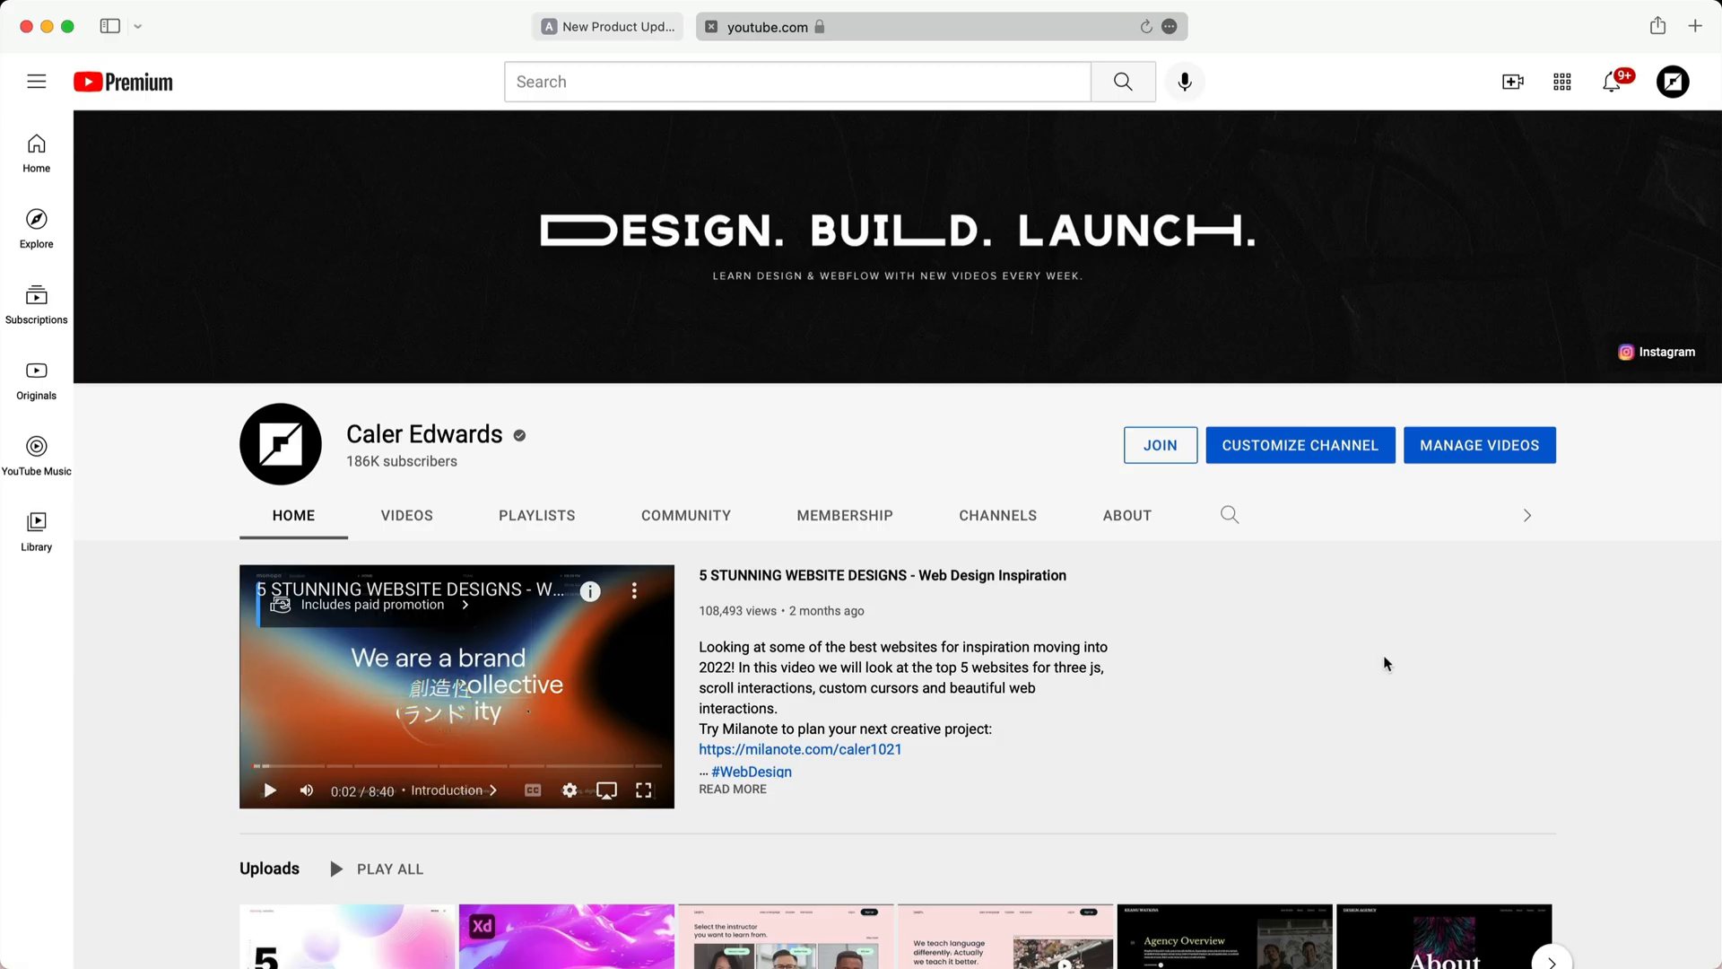
mouse_move(1368, 689)
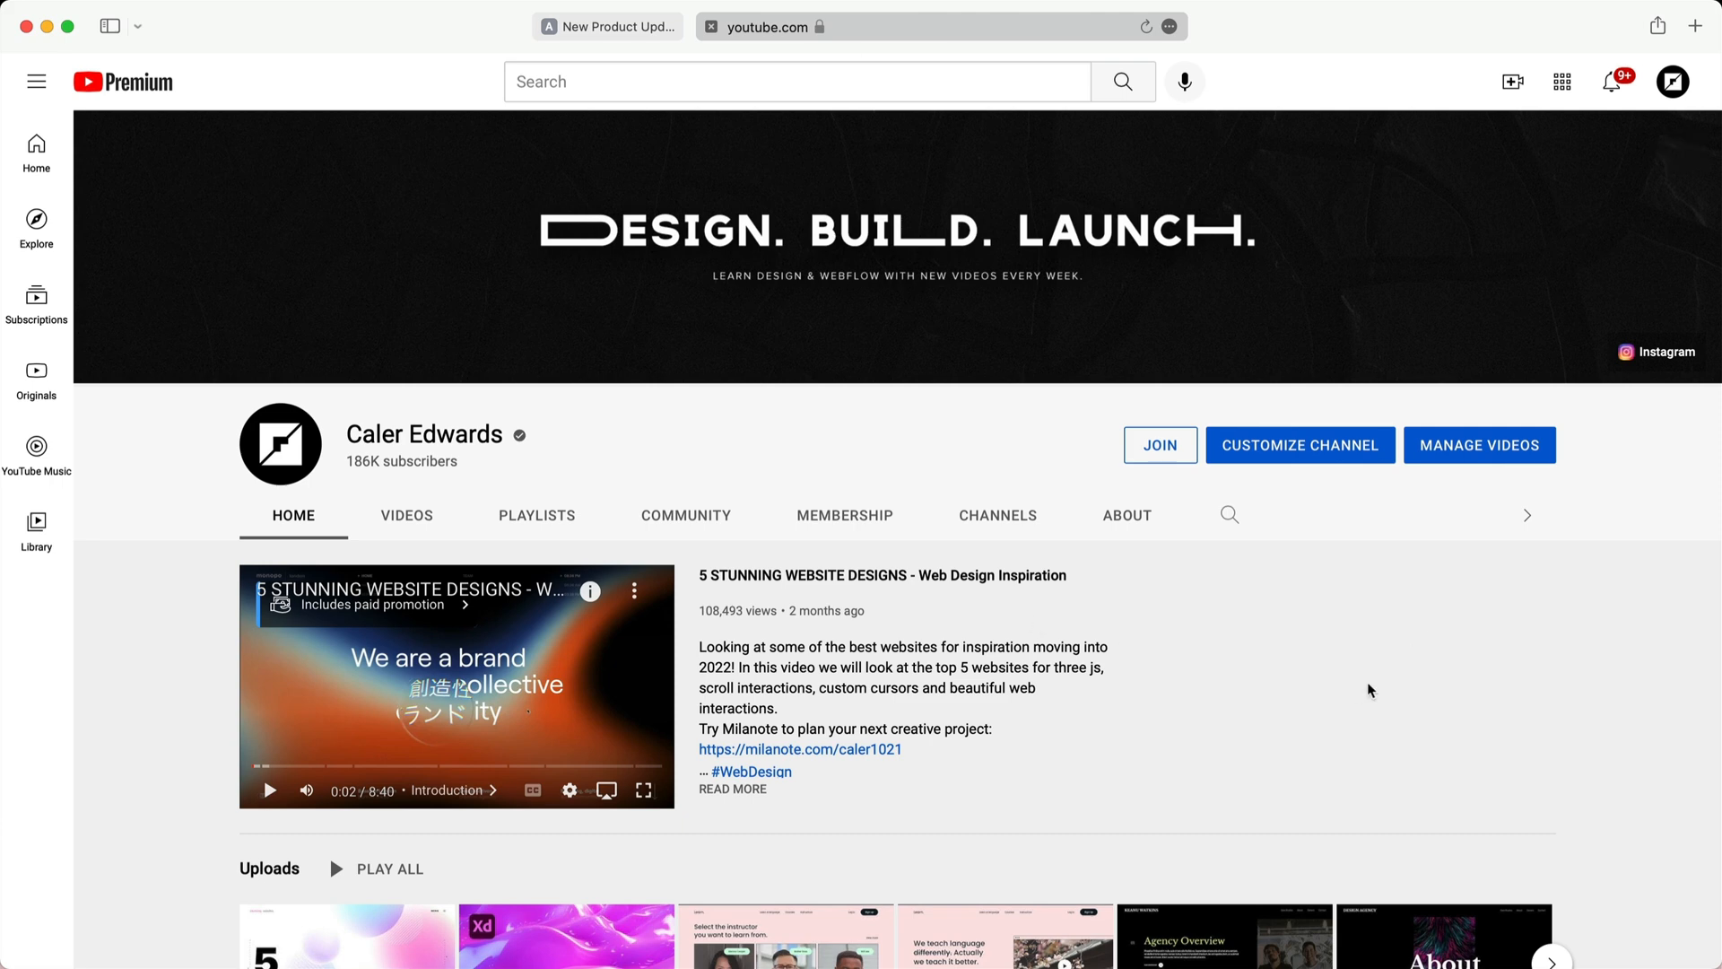